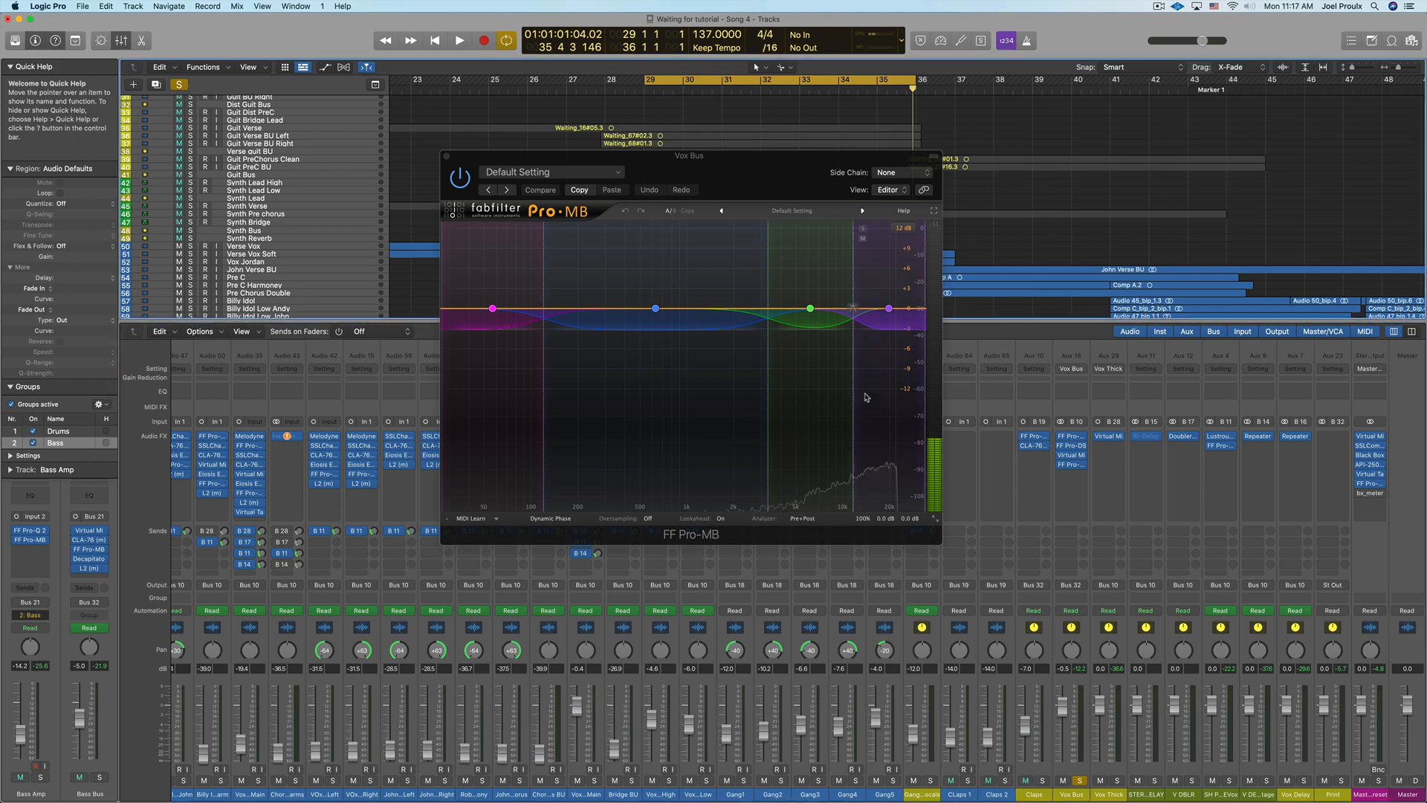
Step: Swipe into Mission Control to show all open windows and desktops
{"action": "left_click_drag", "start_coordinate": [714, 154], "coordinate": [830, 210]}
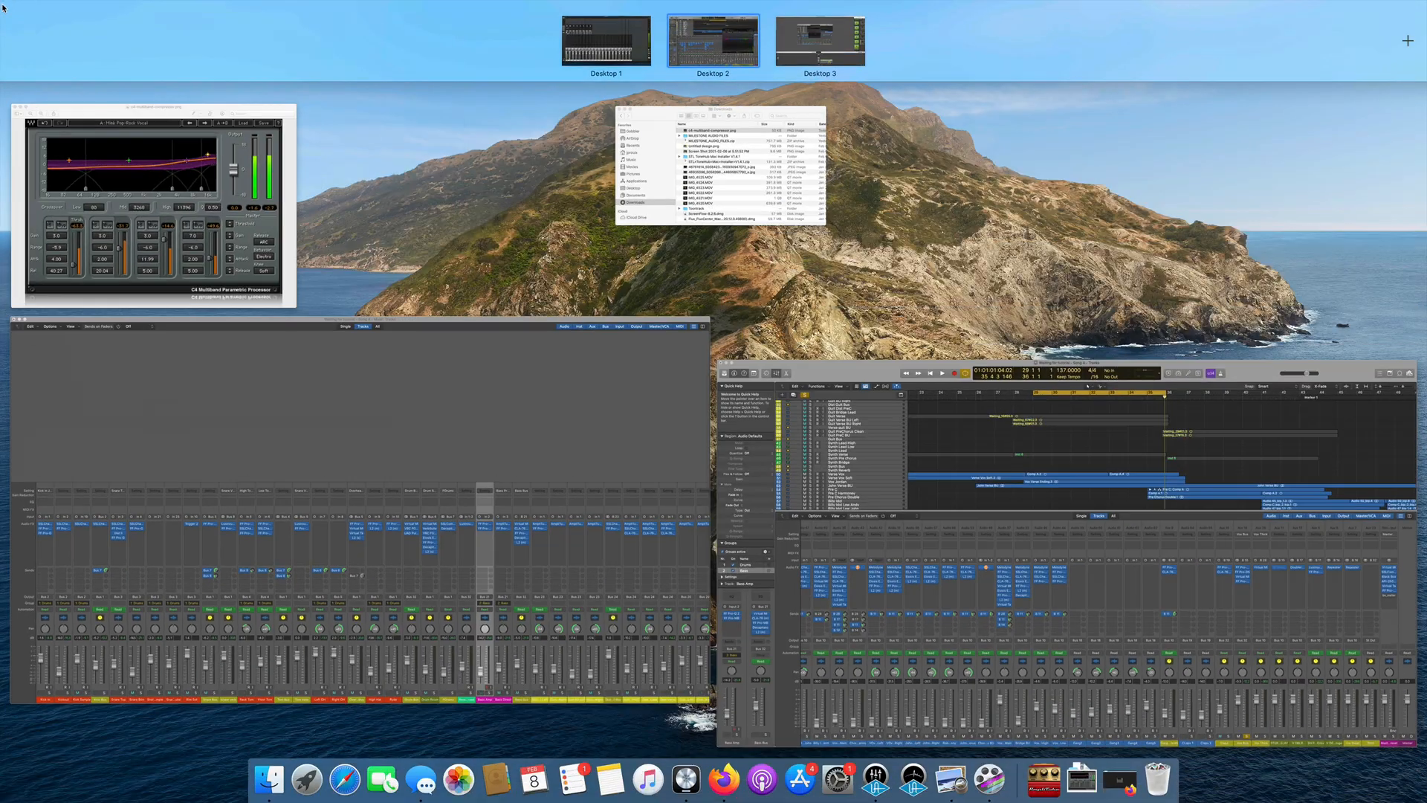
Step: Bring the C4 Multiband screenshot forward and place it beside the Pro-MB window
{"action": "left_click", "coordinate": [712, 40]}
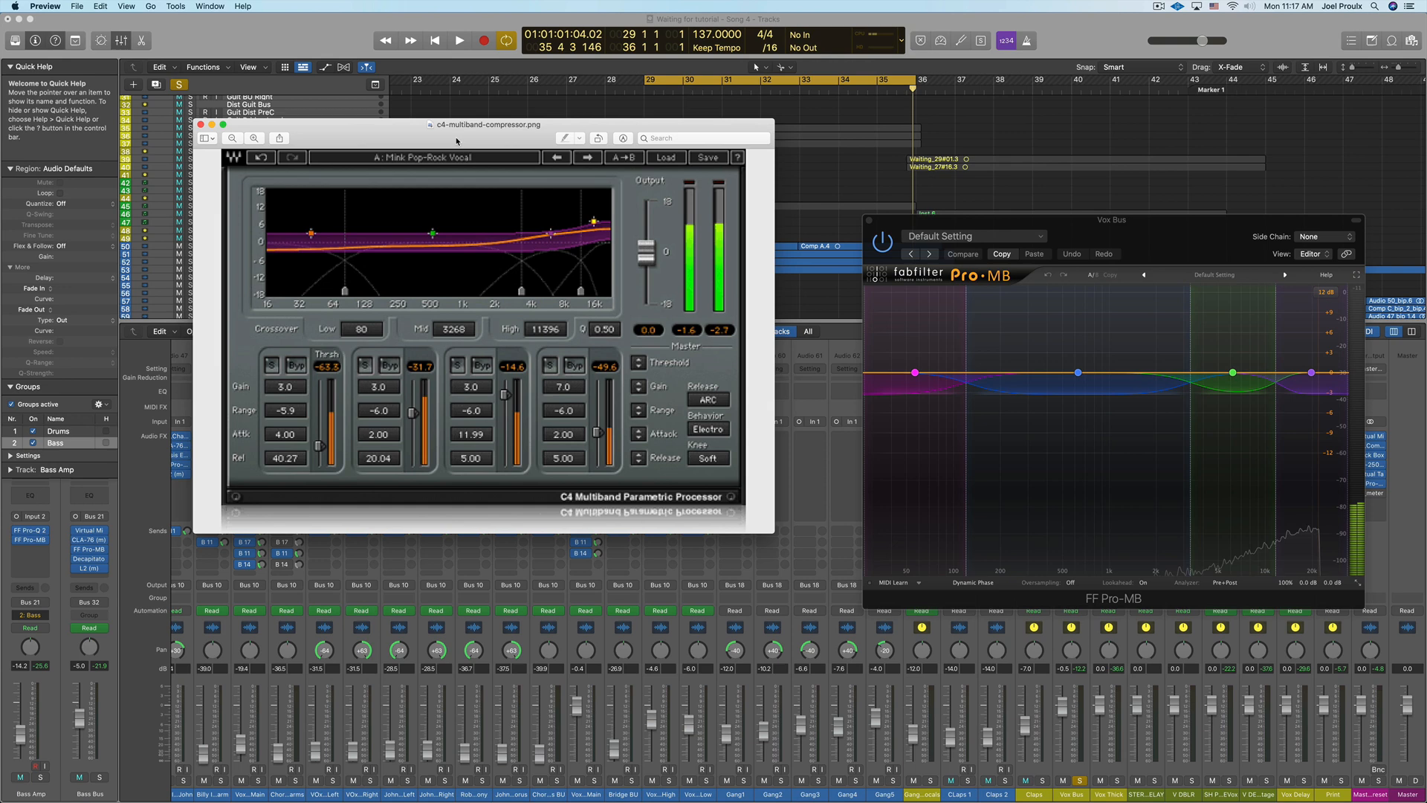
{"action": "left_click_drag", "start_coordinate": [486, 124], "coordinate": [528, 213]}
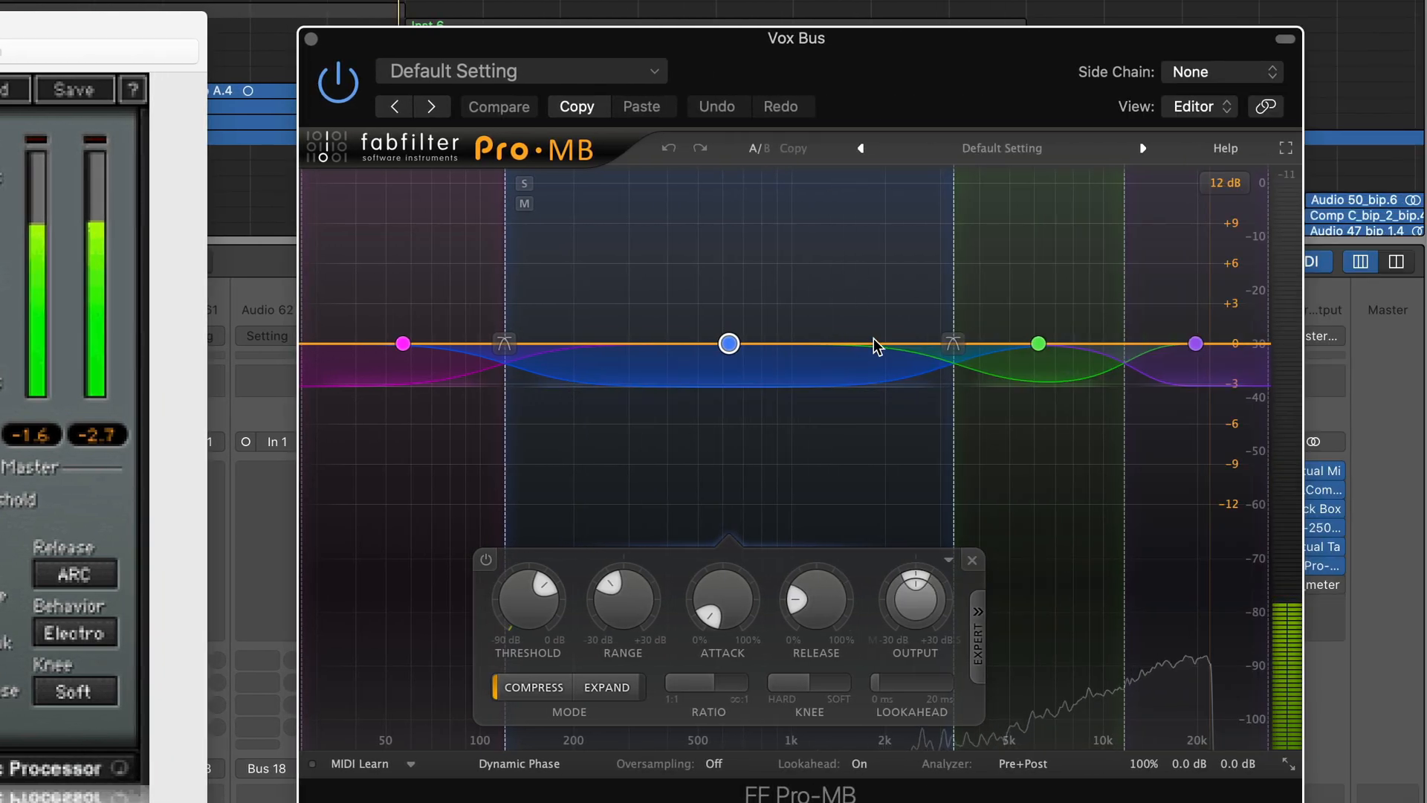
{"action": "mouse_move", "coordinate": [728, 344]}
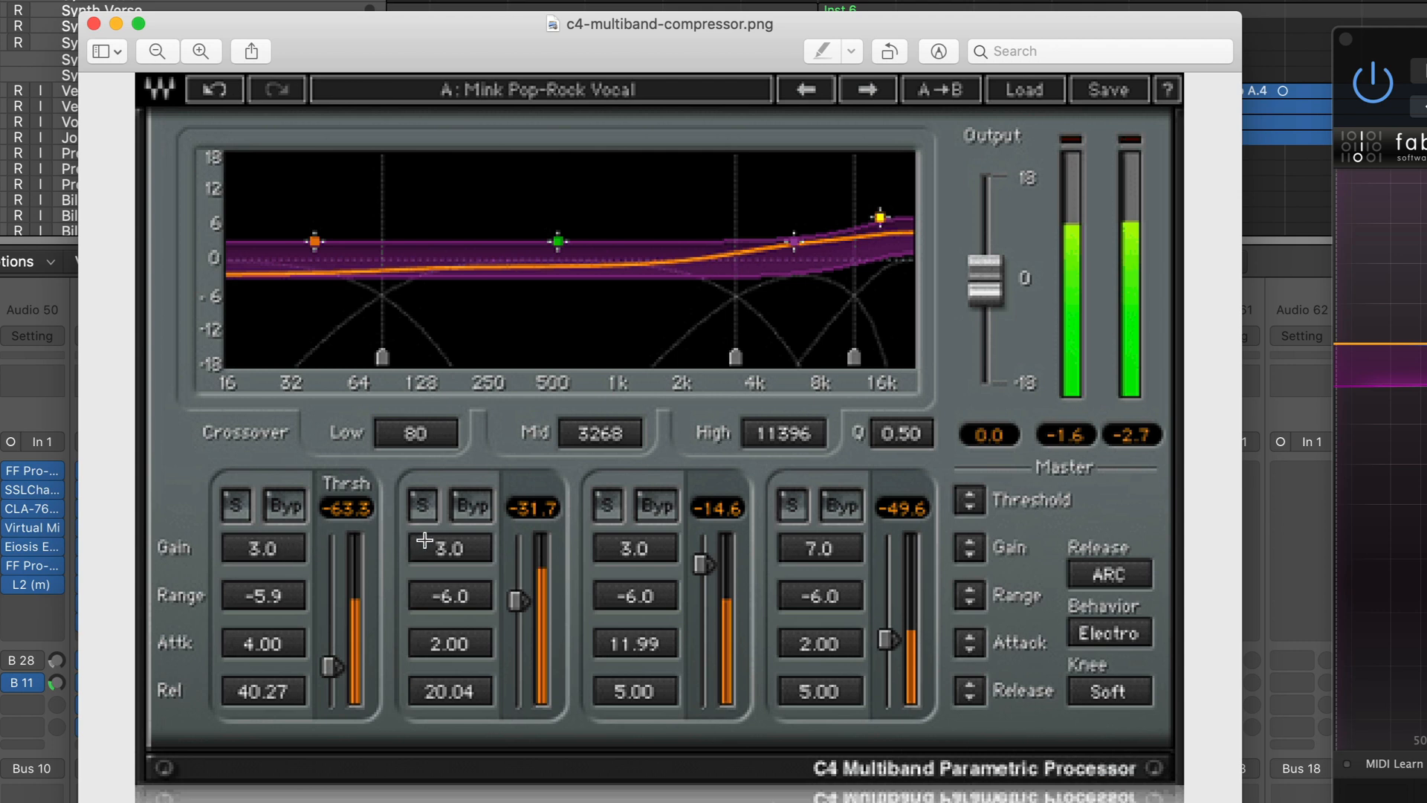
{"action": "mouse_move", "coordinate": [822, 547]}
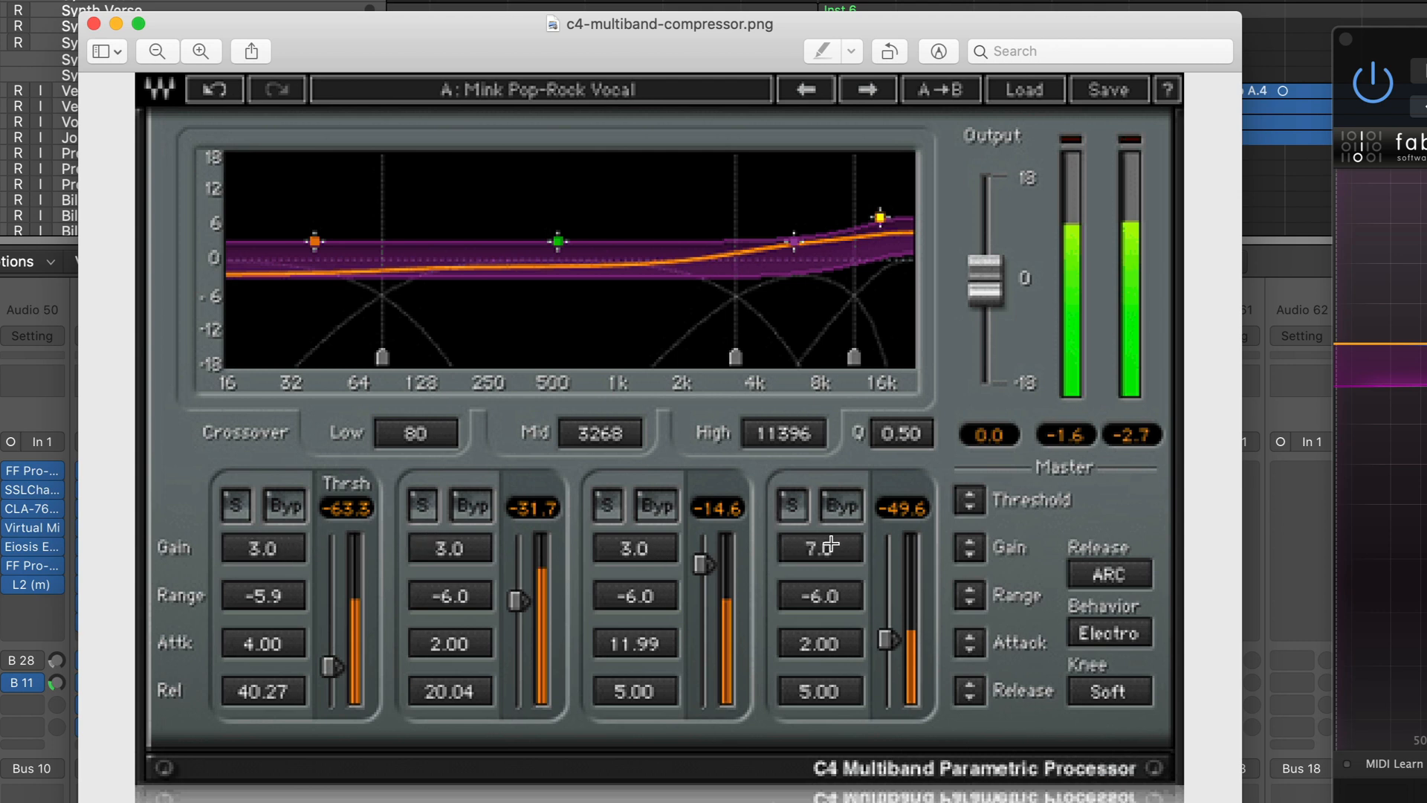
{"action": "mouse_move", "coordinate": [837, 550]}
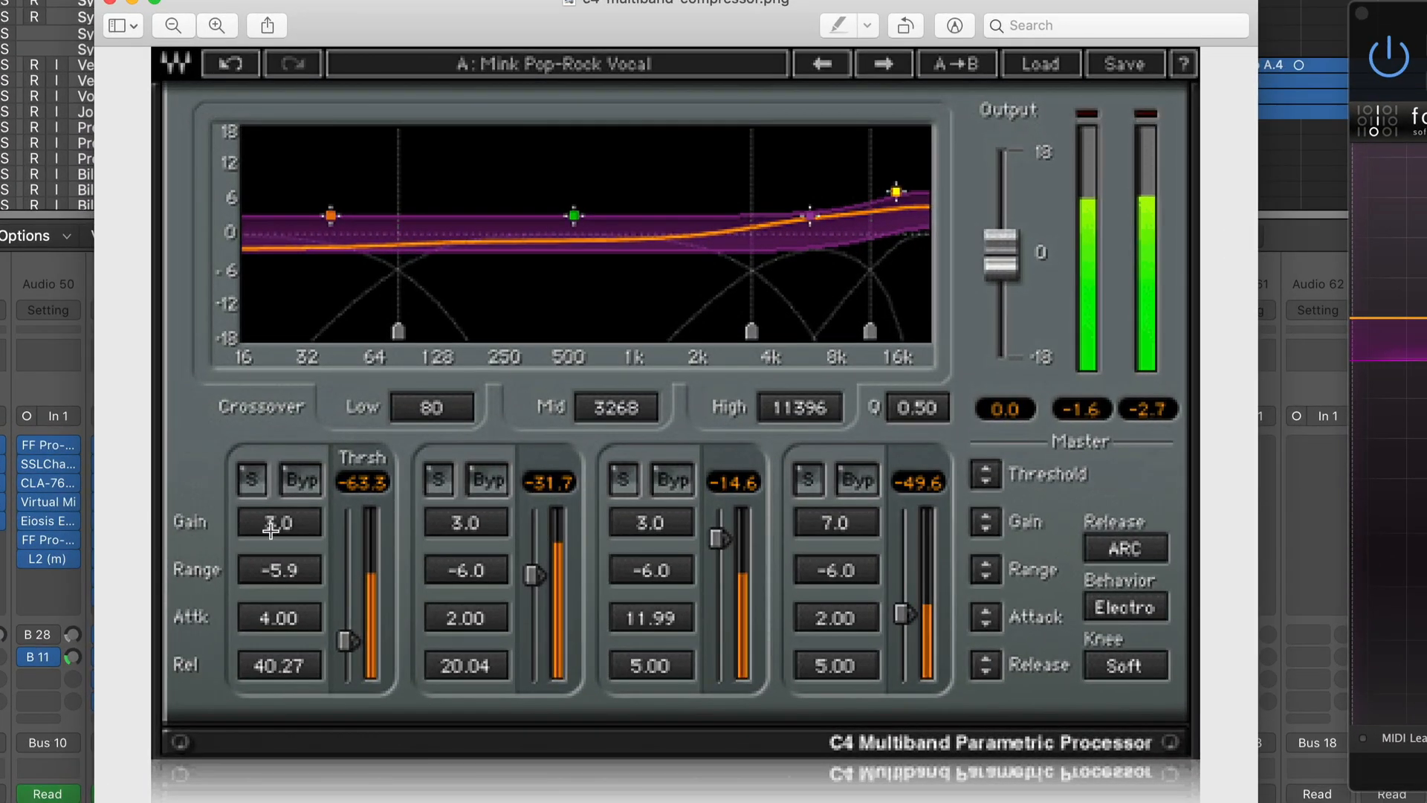
{"action": "mouse_move", "coordinate": [713, 515]}
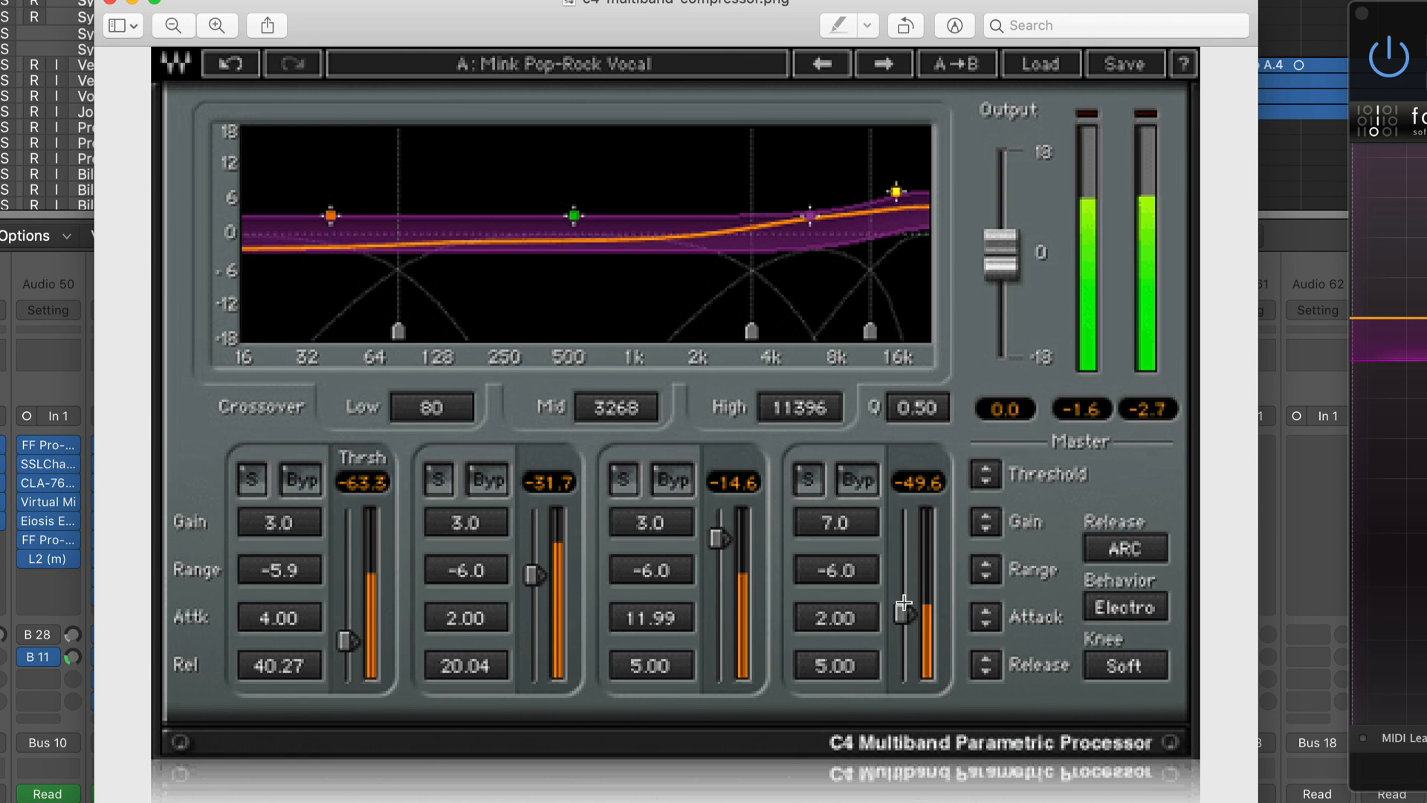
{"action": "mouse_move", "coordinate": [335, 575]}
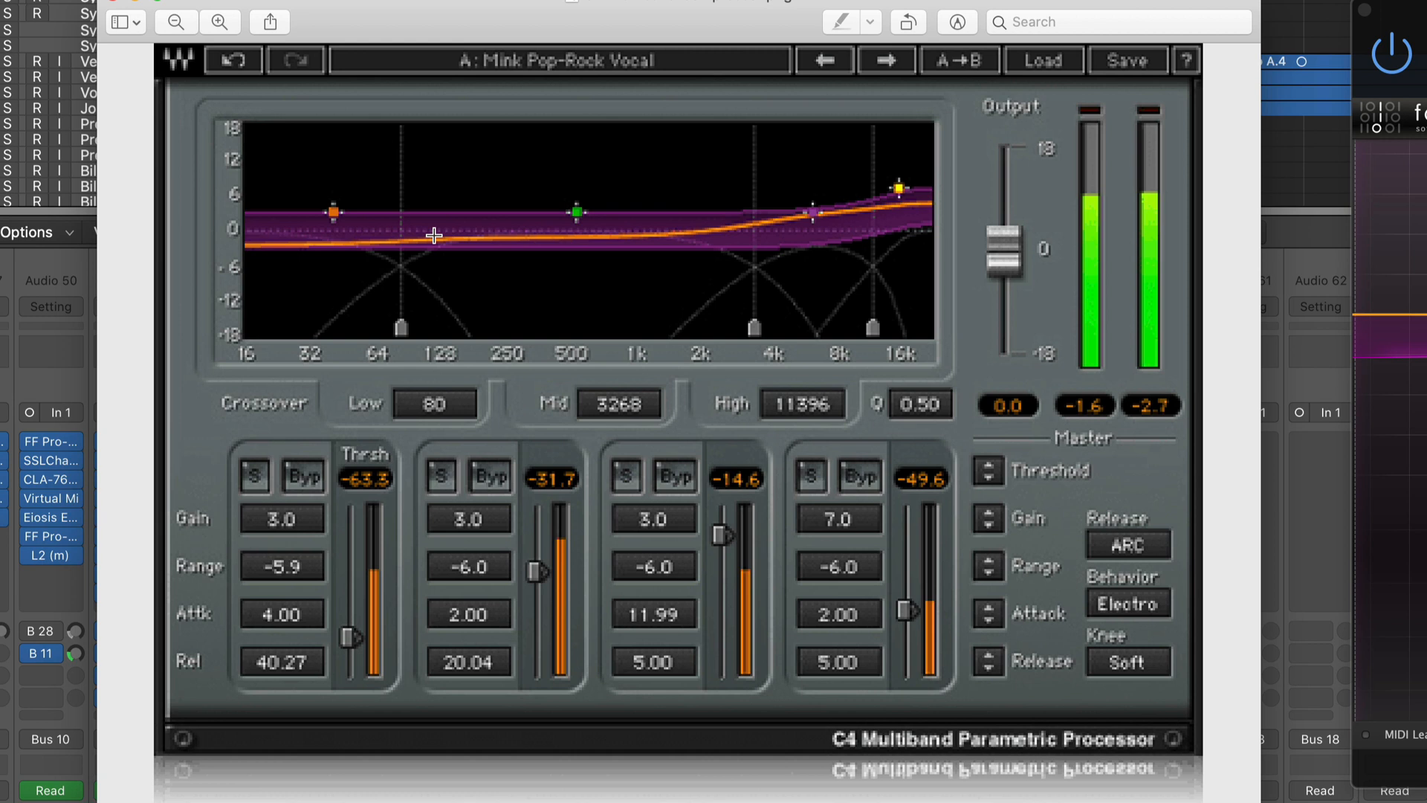
{"action": "mouse_move", "coordinate": [466, 295]}
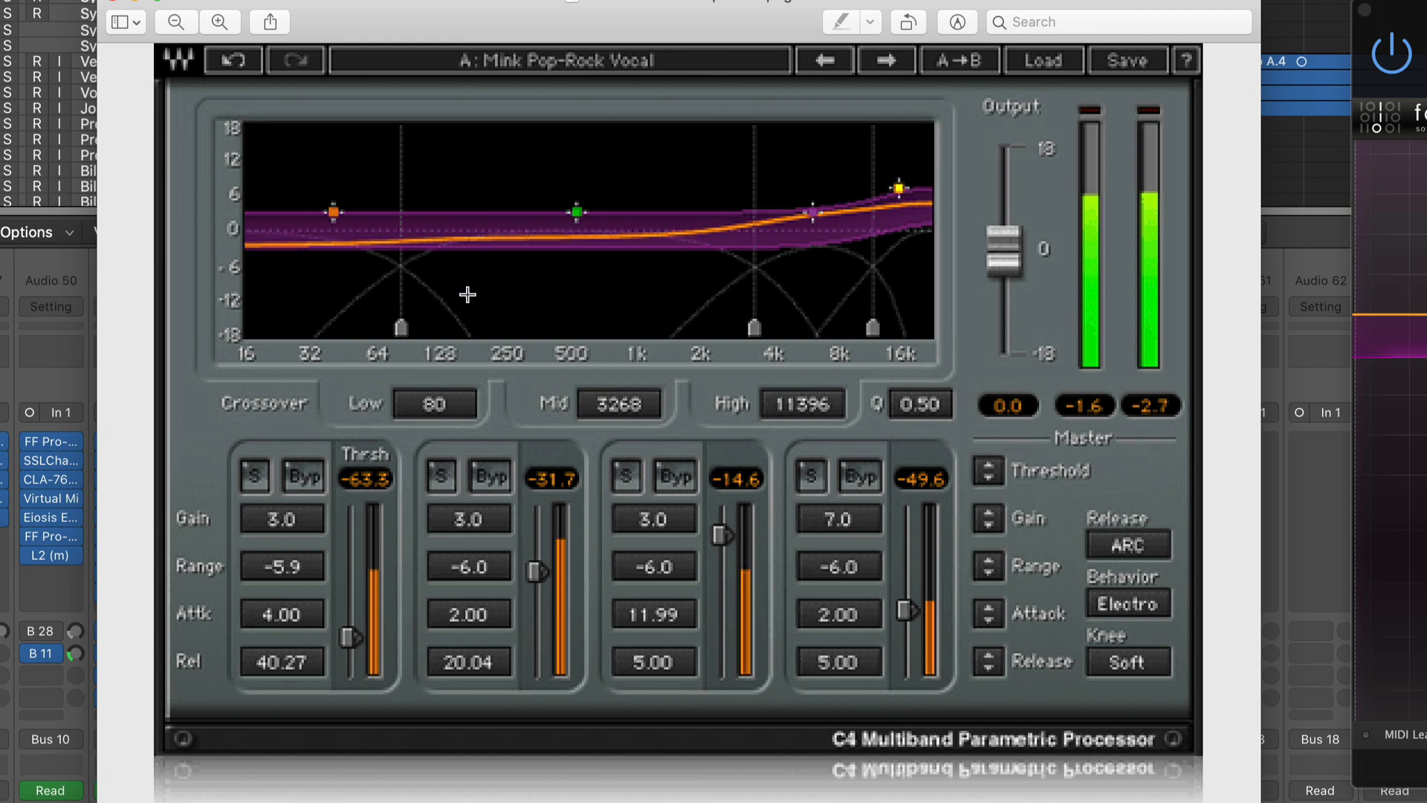
{"action": "mouse_move", "coordinate": [463, 294]}
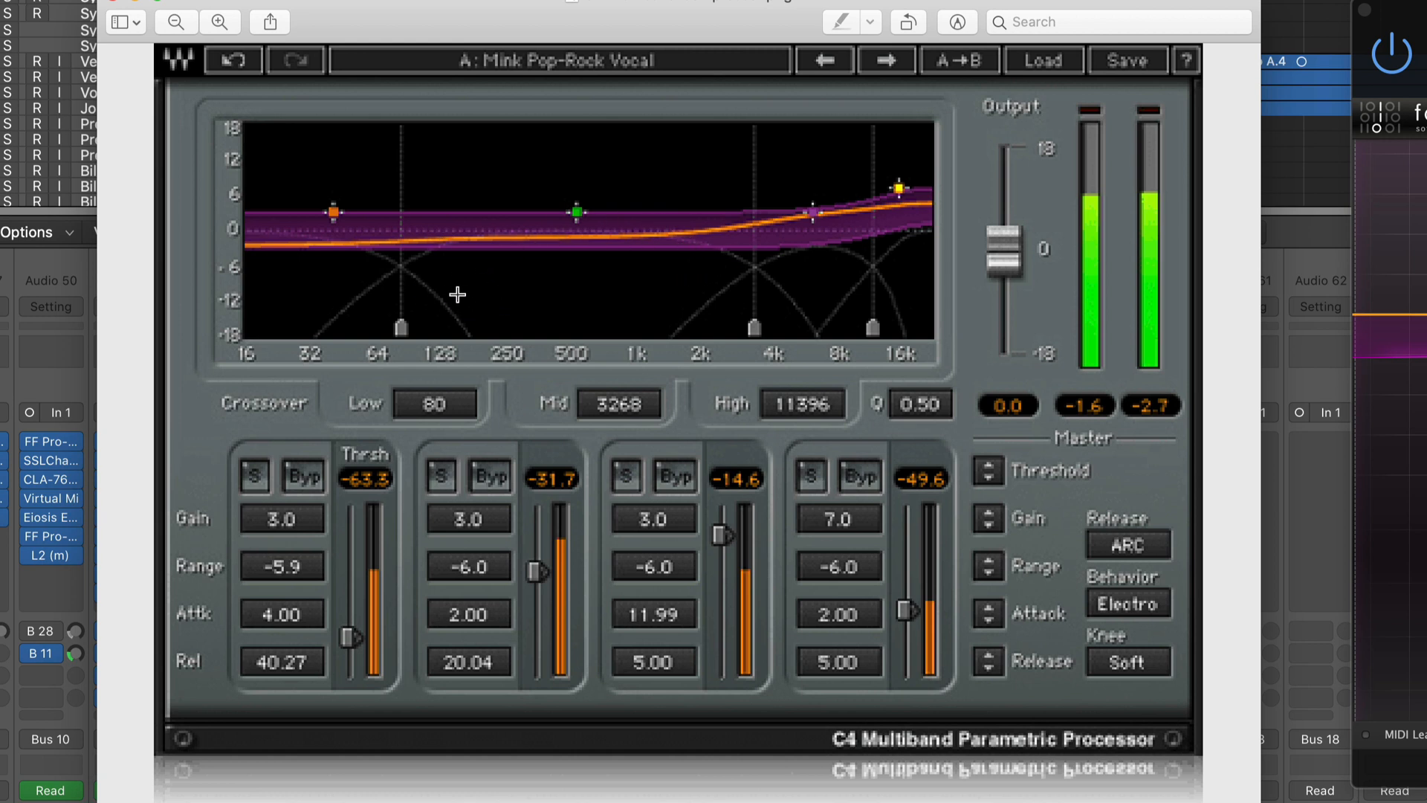
{"action": "mouse_move", "coordinate": [757, 345]}
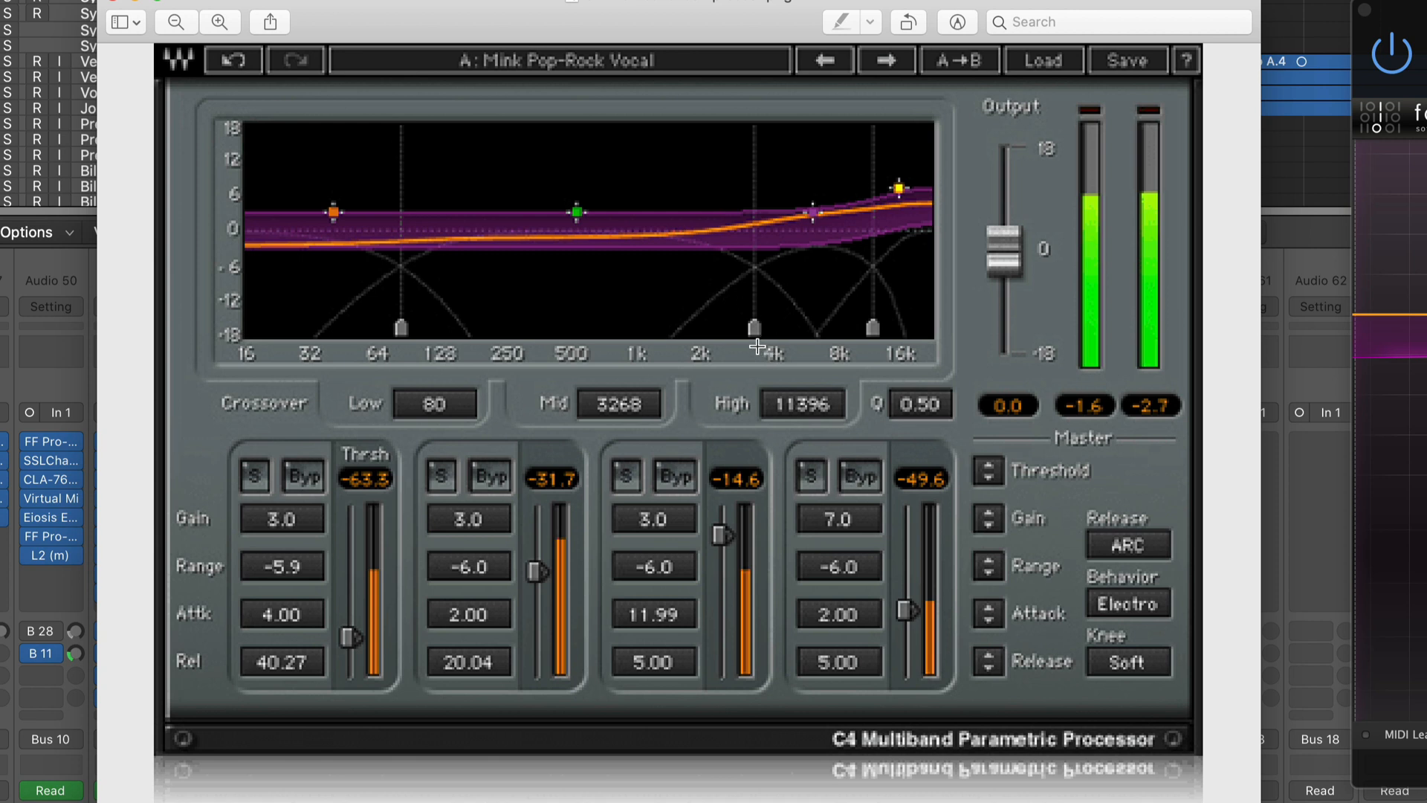
{"action": "mouse_move", "coordinate": [830, 343]}
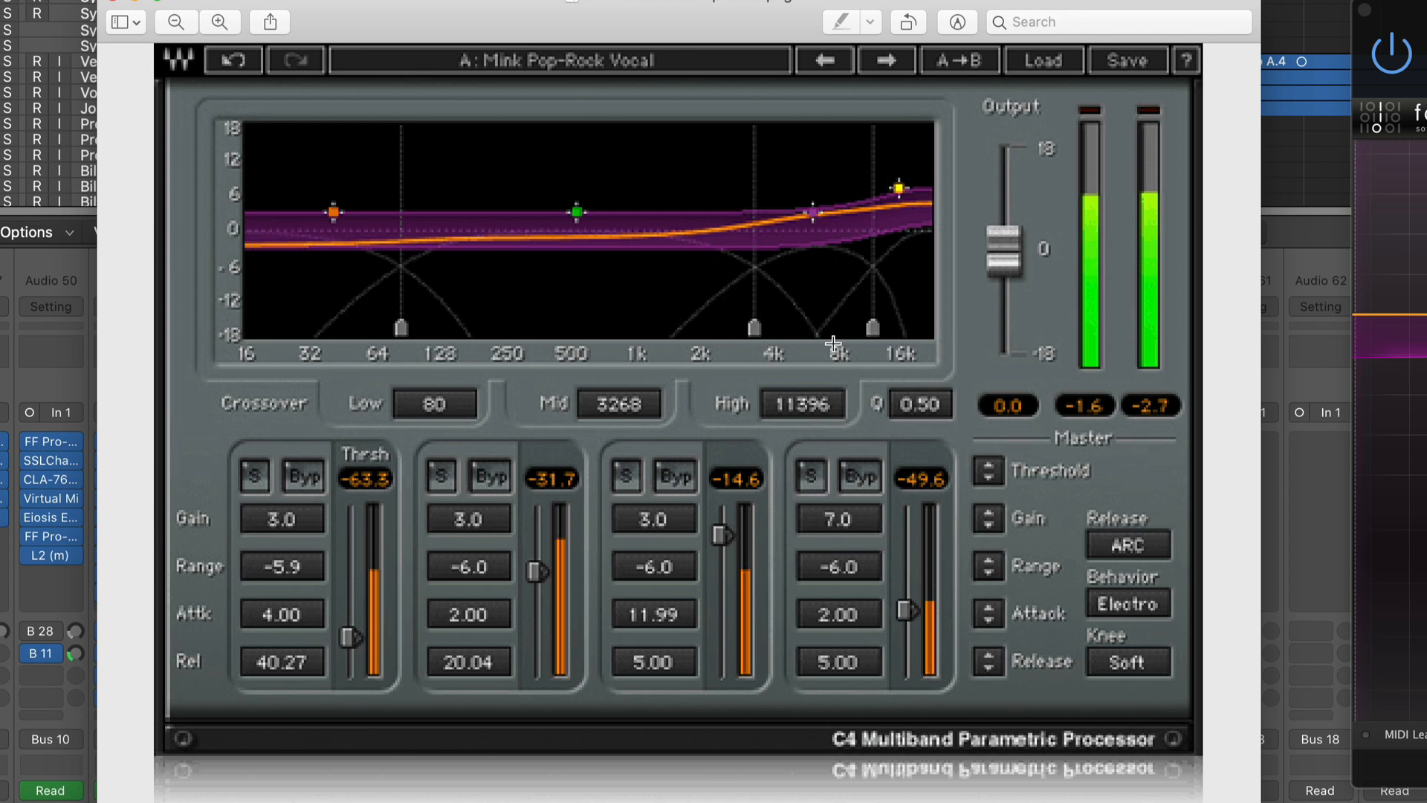
{"action": "mouse_move", "coordinate": [778, 202]}
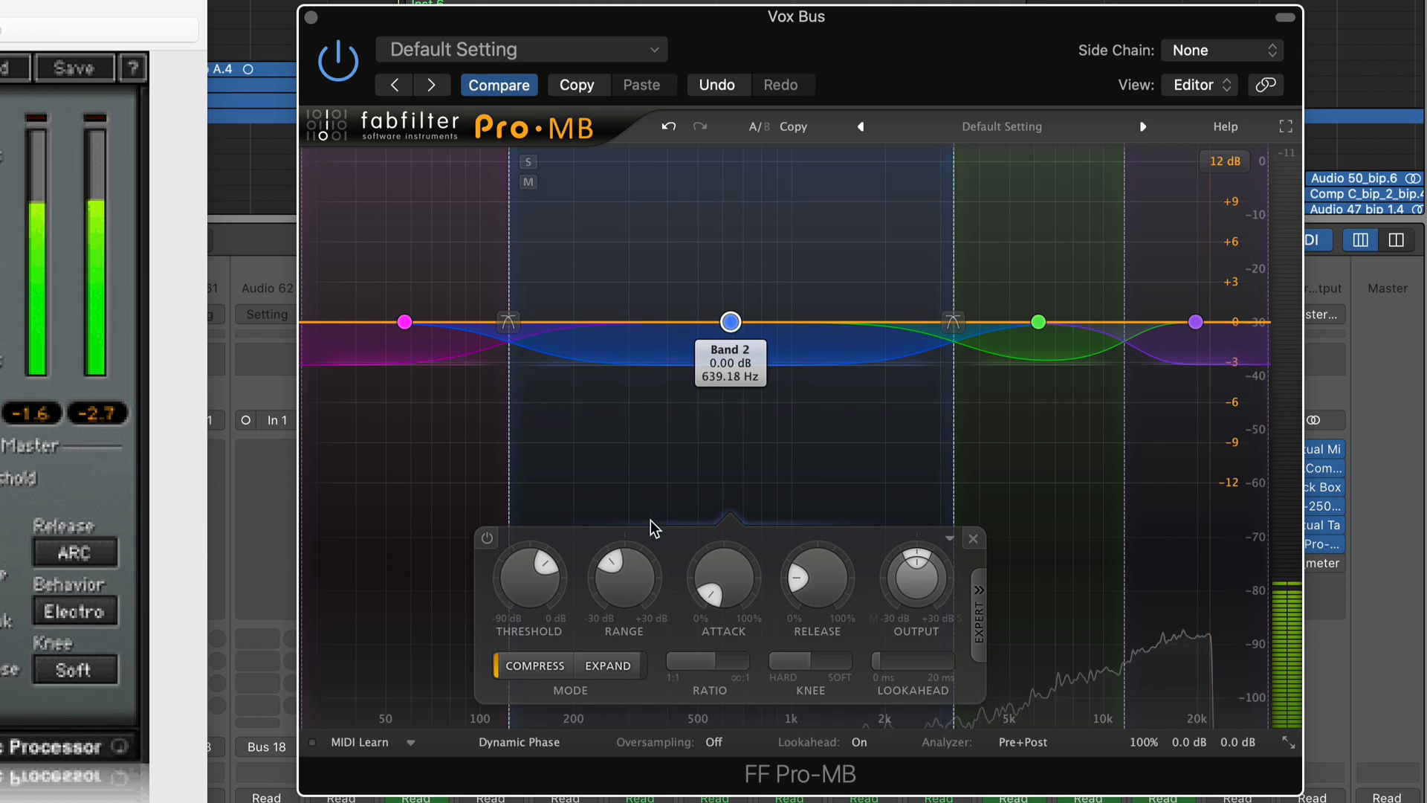
Step: Bring the Vox Bus Pro-MB editor forward, showing Band 2 at 0 dB near 639 Hz
{"action": "left_click_drag", "start_coordinate": [624, 573], "coordinate": [623, 601]}
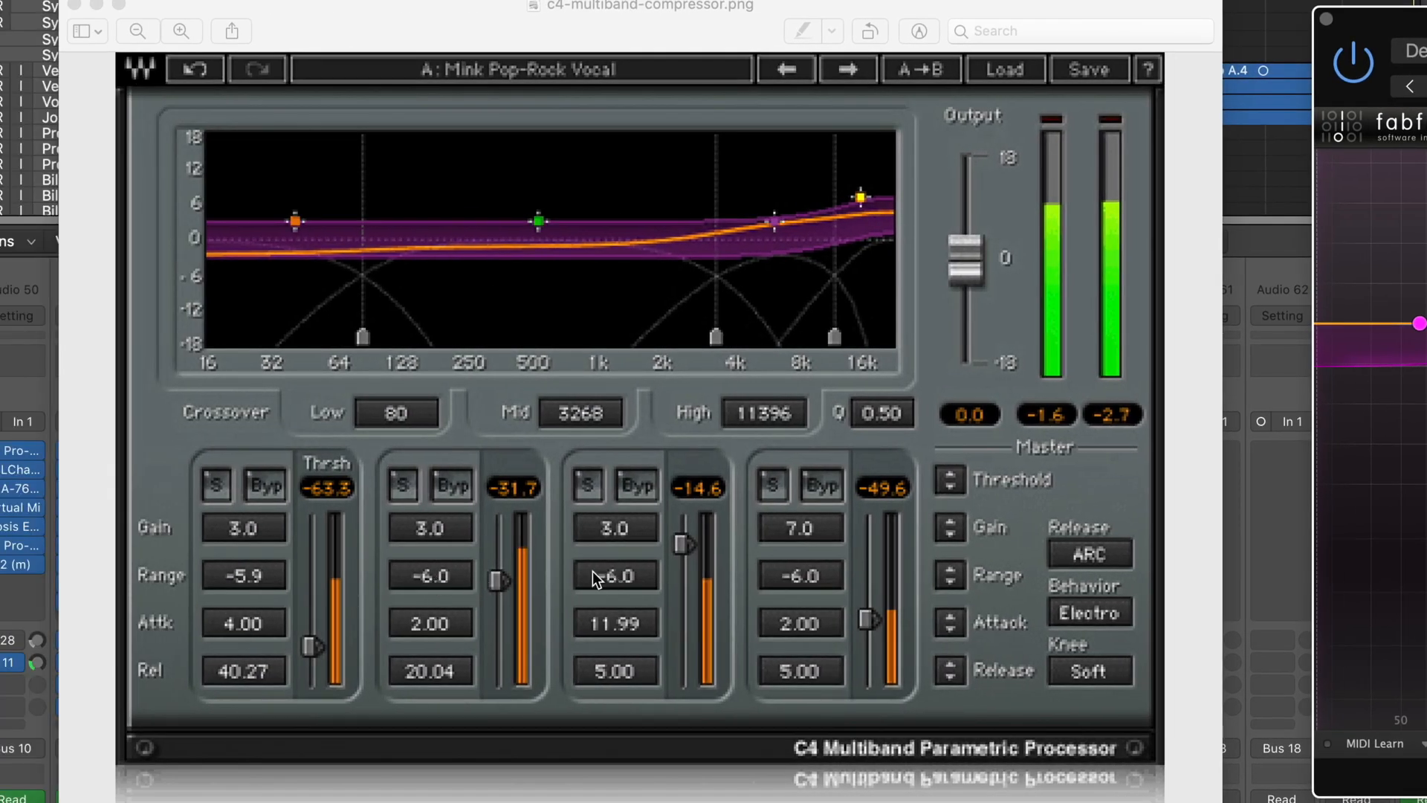
{"action": "mouse_move", "coordinate": [451, 587]}
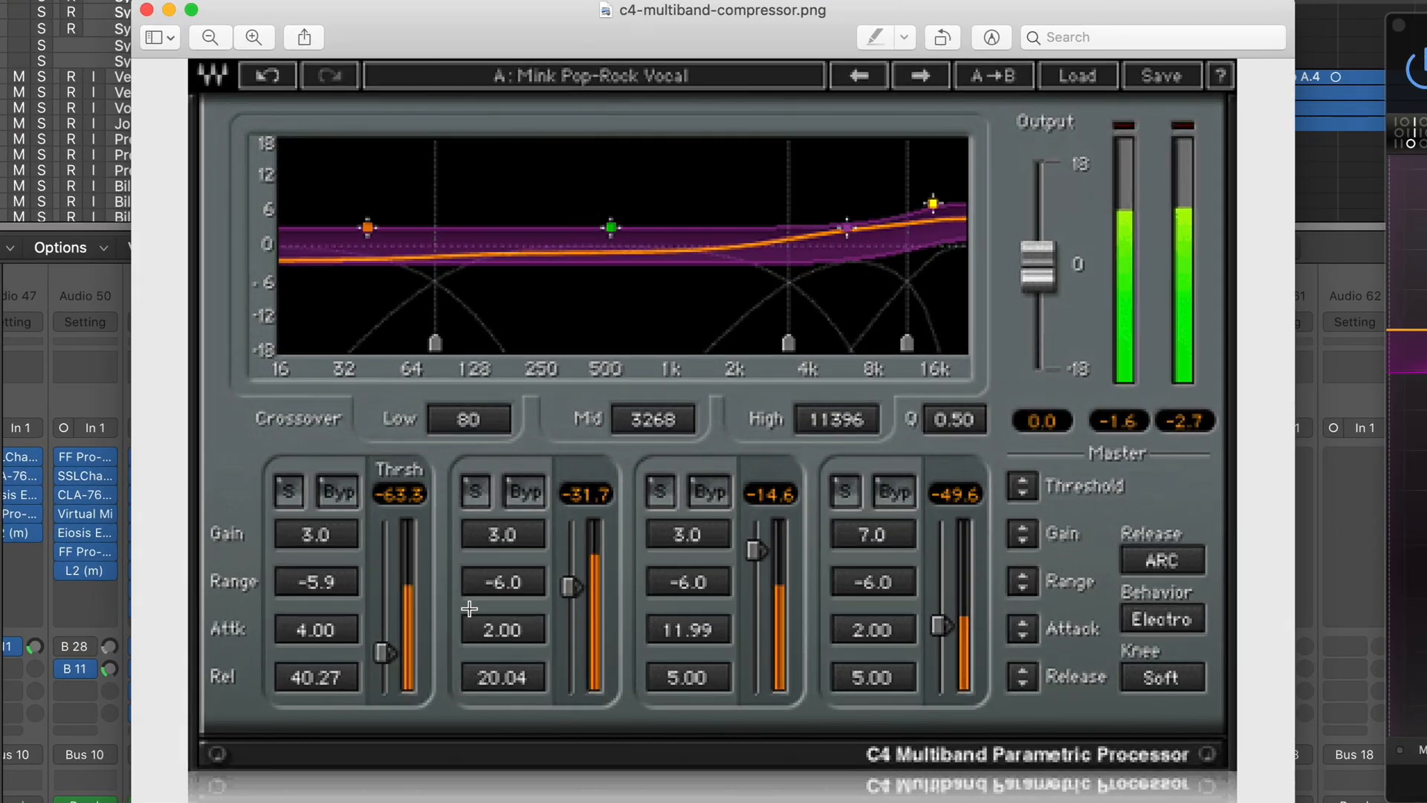
Step: Draw a selection box around the two middle bands' Attk and Rel fields
{"action": "left_click_drag", "start_coordinate": [457, 604], "coordinate": [743, 698]}
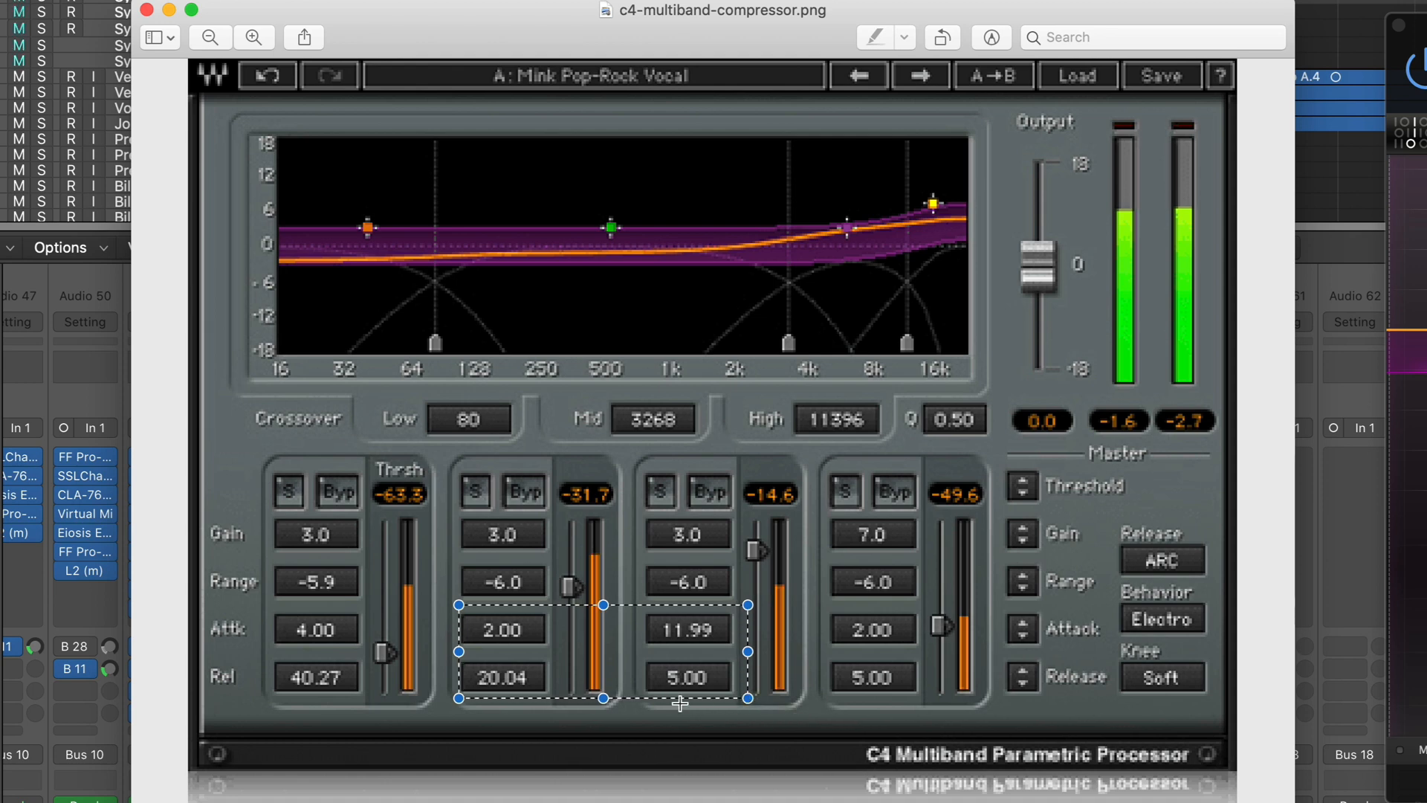
{"action": "mouse_move", "coordinate": [699, 635]}
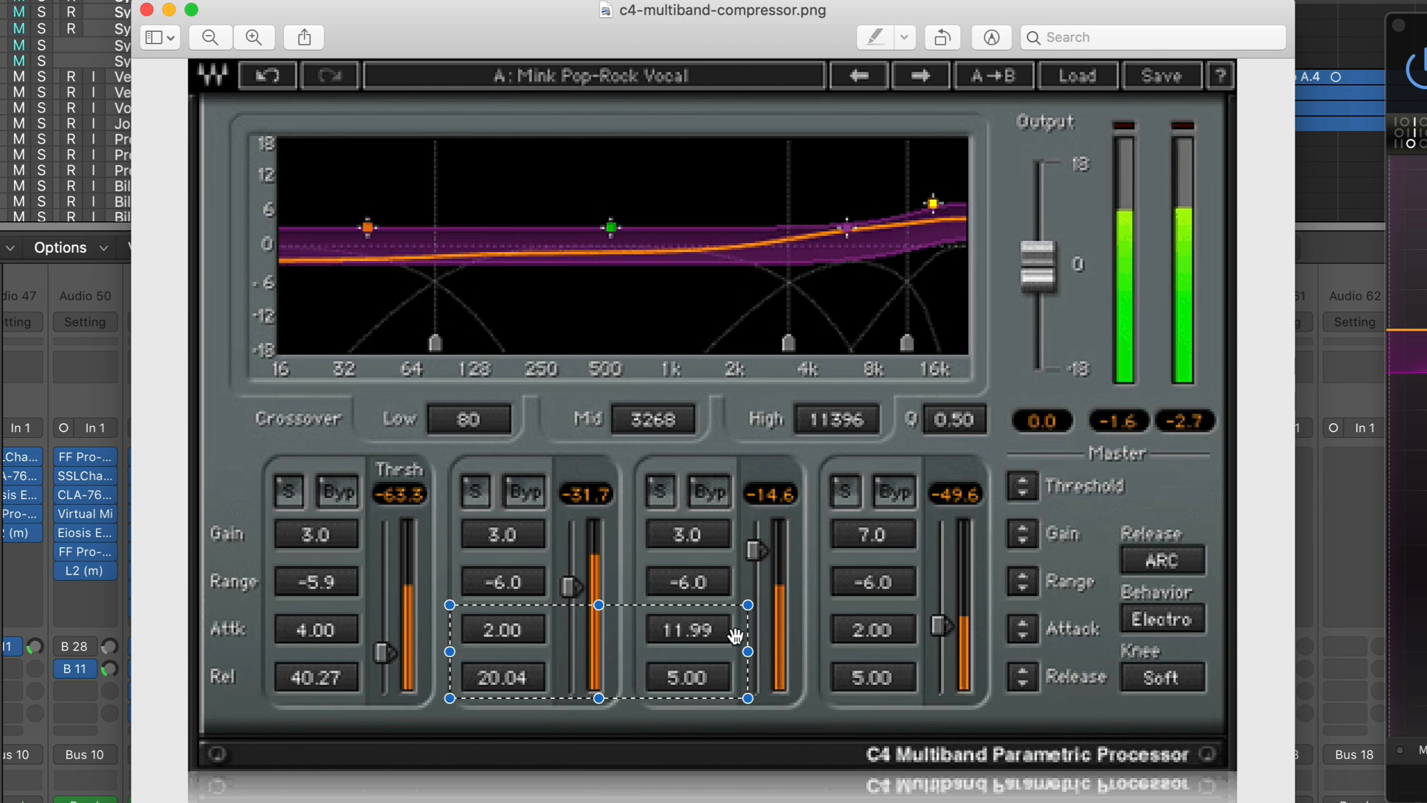
{"action": "mouse_move", "coordinate": [613, 653]}
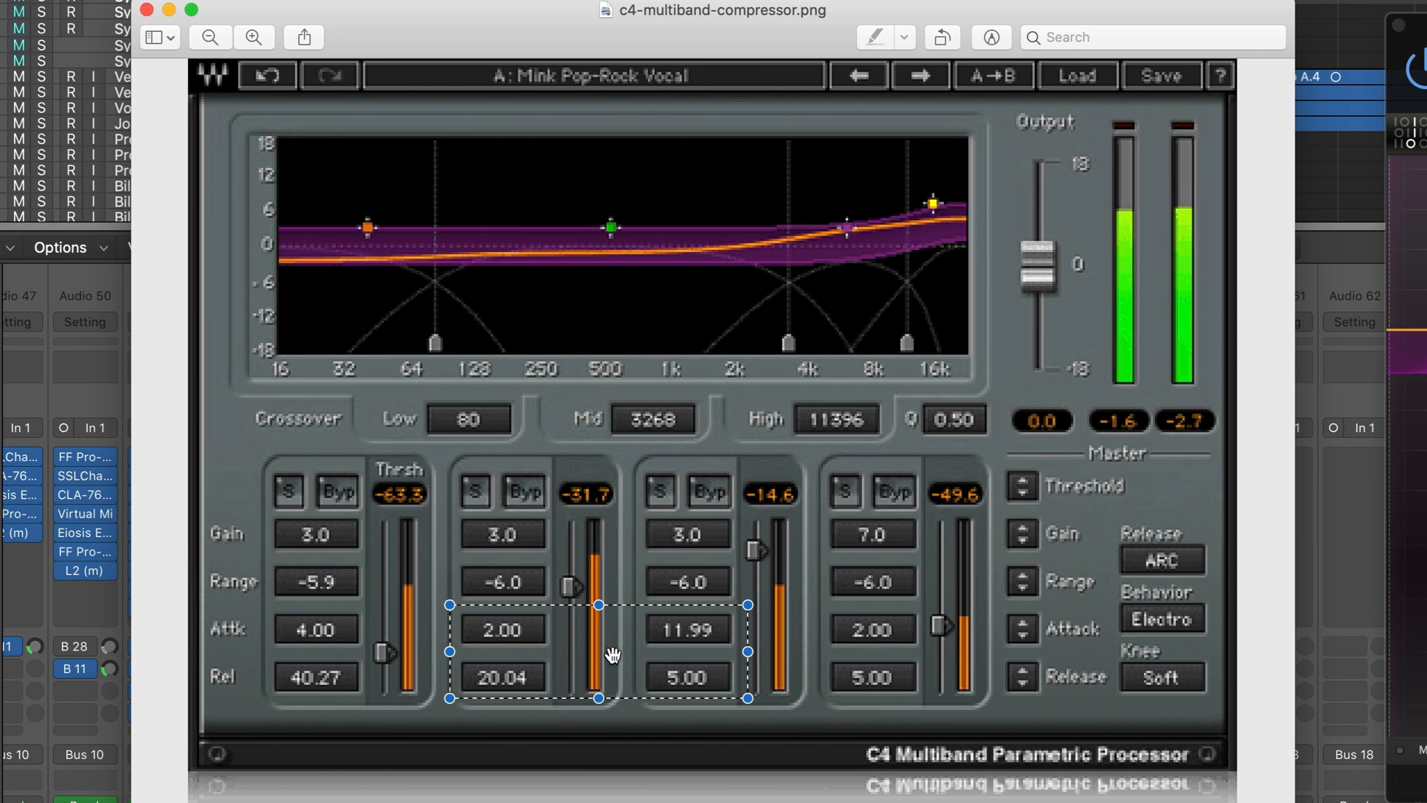
{"action": "mouse_move", "coordinate": [599, 535]}
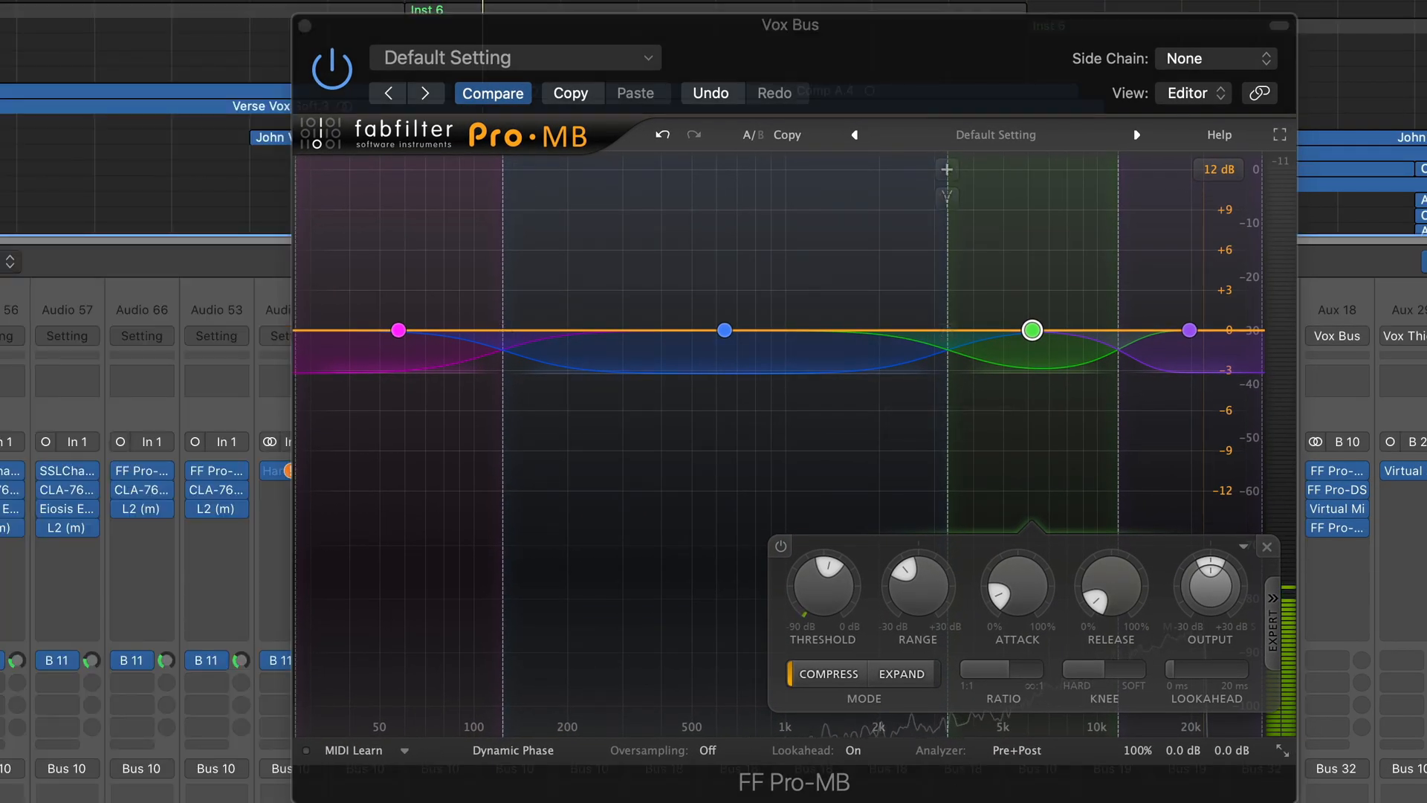
Step: Drag Band 3's node down to set its range to about -3.22 dB
{"action": "left_click_drag", "start_coordinate": [1031, 330], "coordinate": [1030, 368]}
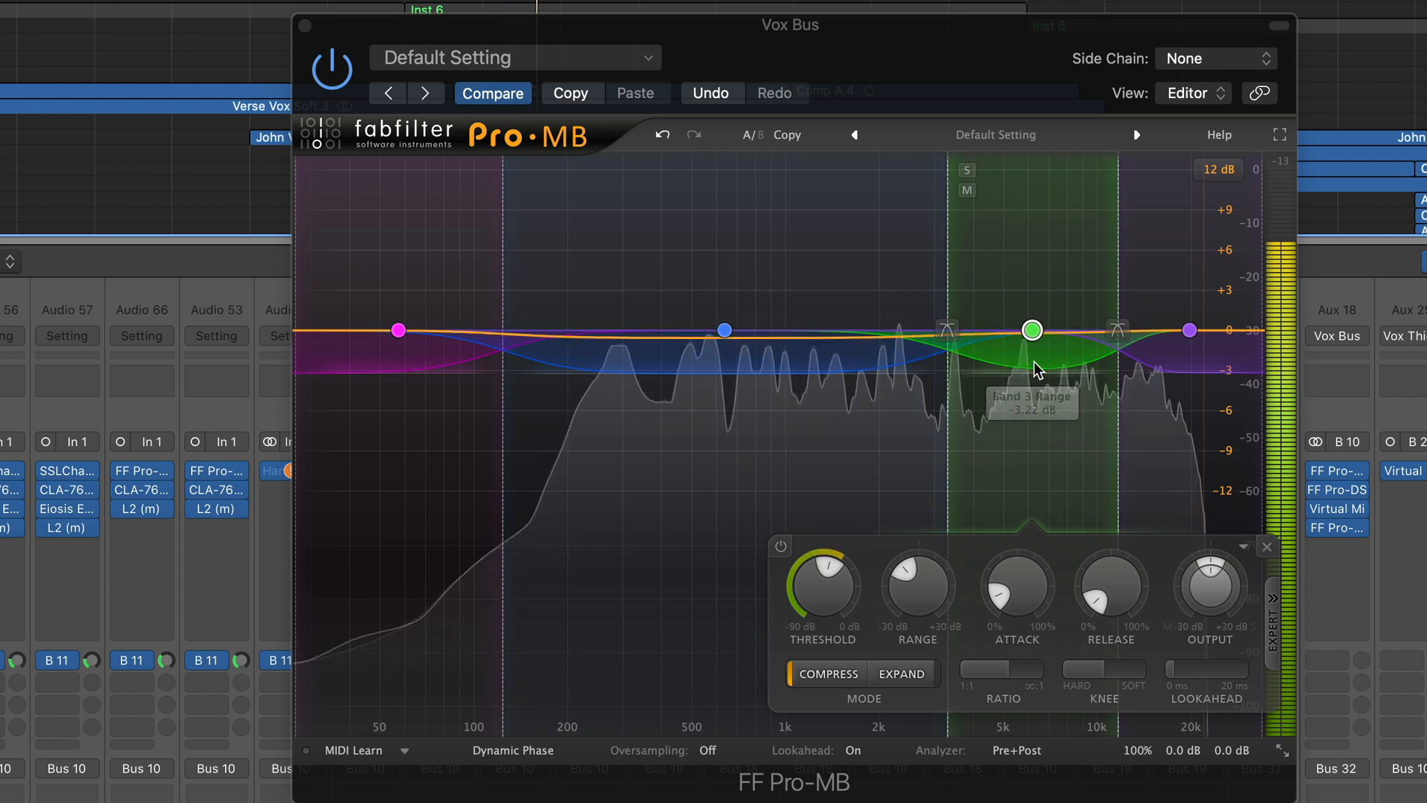